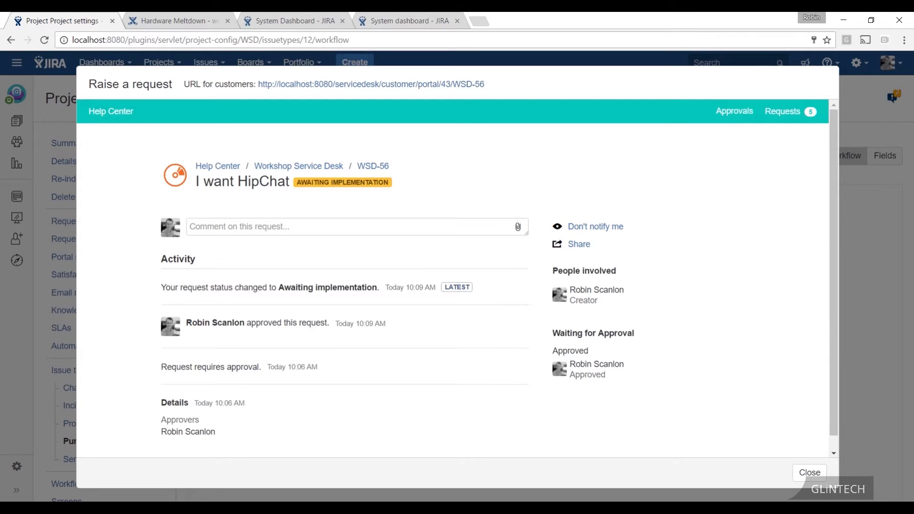
- Close the Raise a request portal preview, returning to the Purchase approvals workflow
{"action": "left_click", "coordinate": [809, 472]}
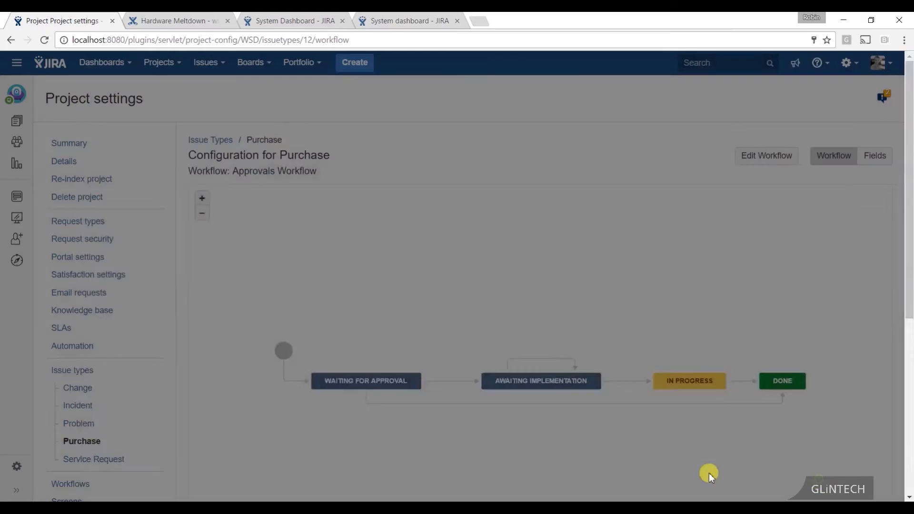
{"action": "mouse_move", "coordinate": [111, 429]}
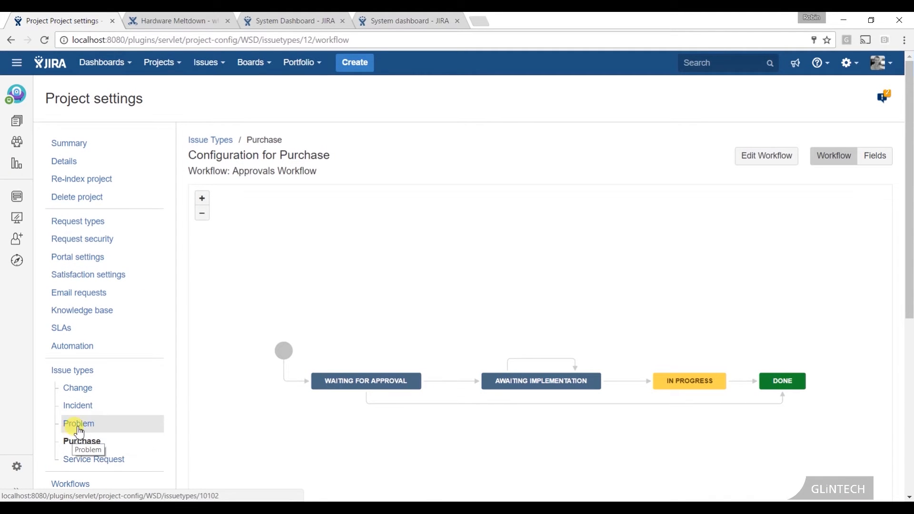
- Show the Problem issue type's workflow with Open, In Progress, Resolved, Reopened and Closed statuses
{"action": "left_click", "coordinate": [79, 423]}
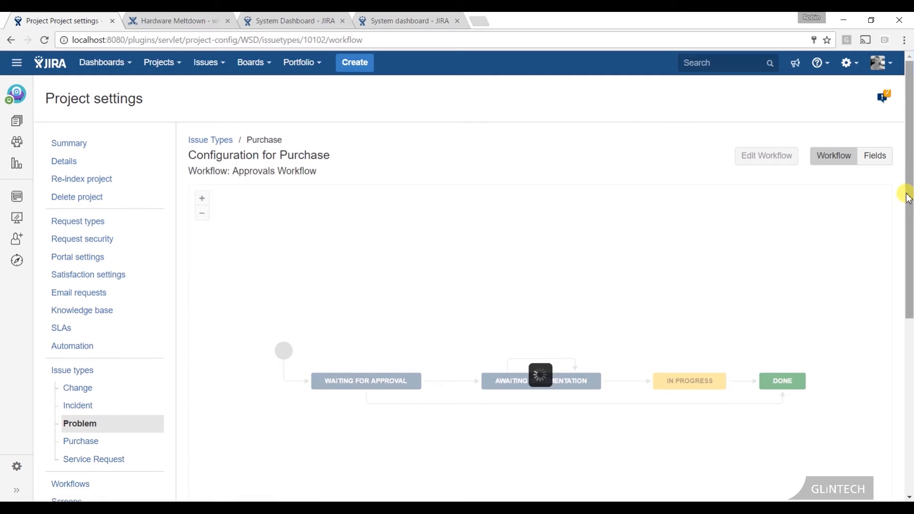
{"action": "scroll", "scroll_direction": "down", "scroll_amount": 3}
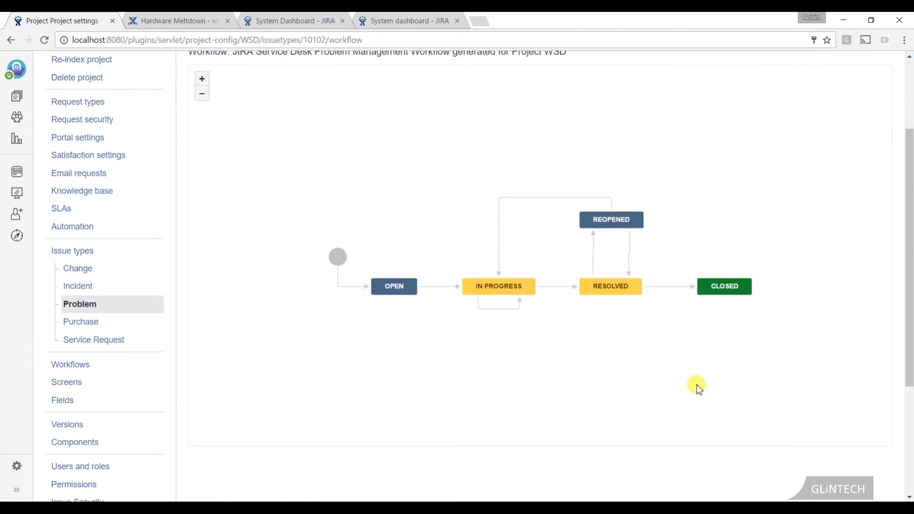
{"action": "mouse_move", "coordinate": [558, 274]}
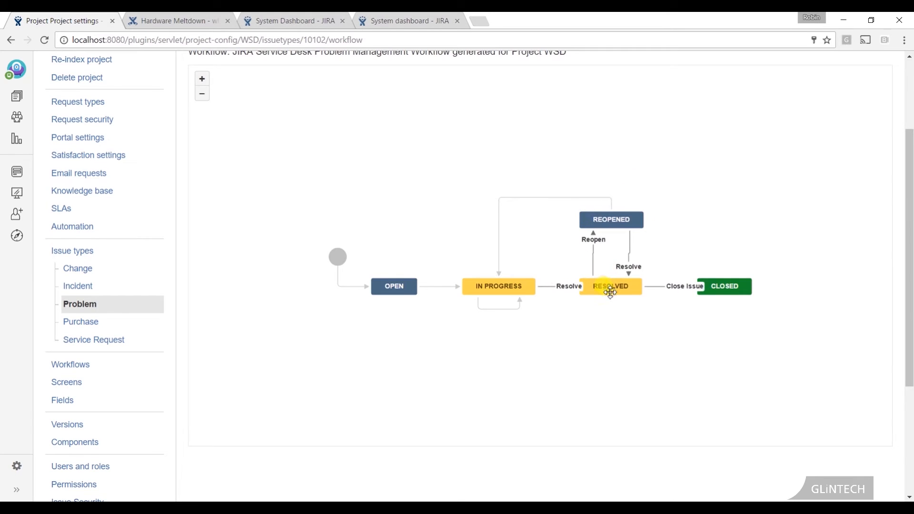
{"action": "mouse_move", "coordinate": [610, 290]}
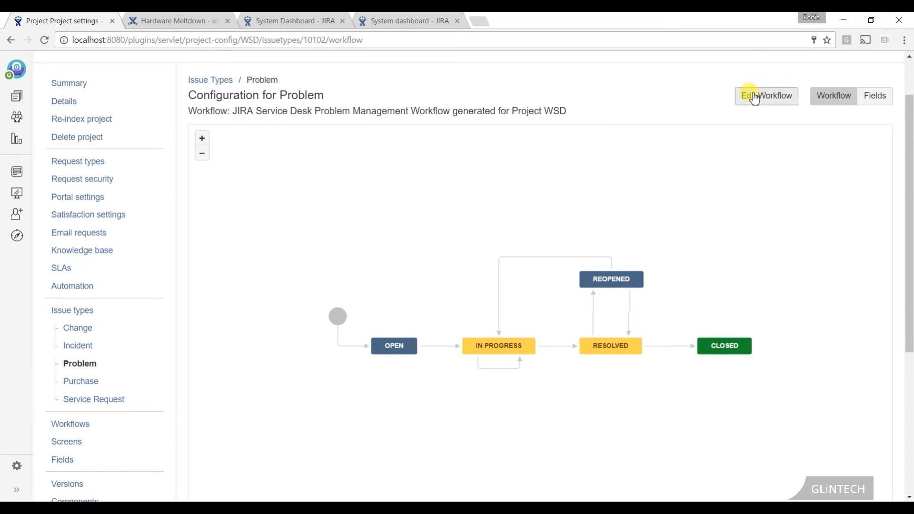
- Edit the workflow so Close Issue appears in the customer portal resolving as Fixed, then publish
{"action": "left_click", "coordinate": [766, 95]}
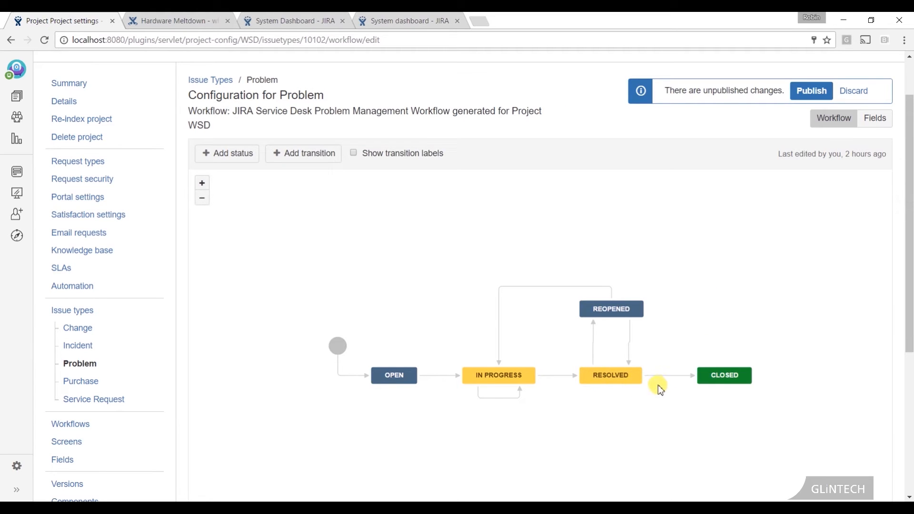
{"action": "left_click", "coordinate": [671, 375]}
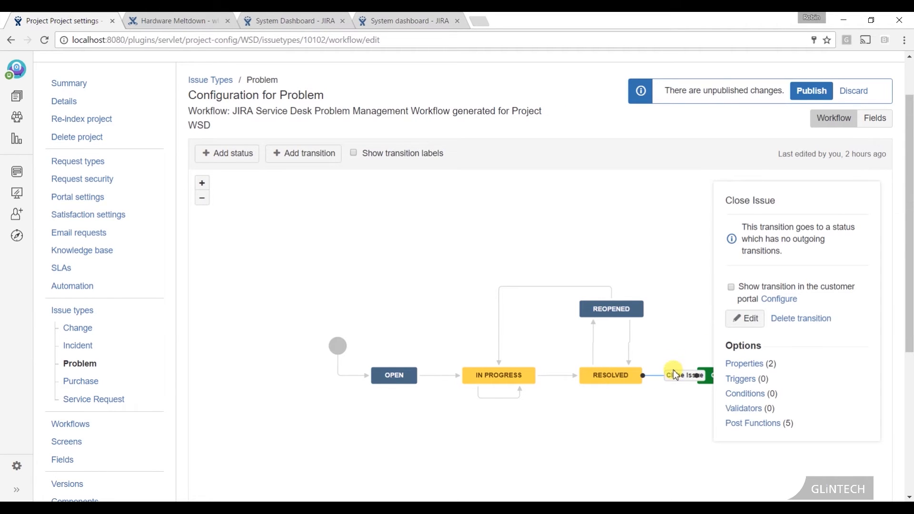
{"action": "scroll", "scroll_direction": "down", "scroll_amount": 3}
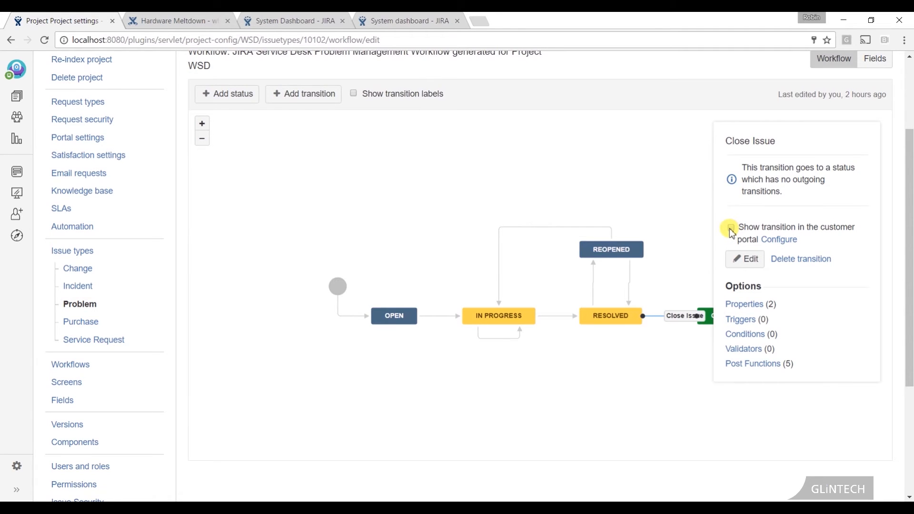
{"action": "left_click", "coordinate": [730, 229]}
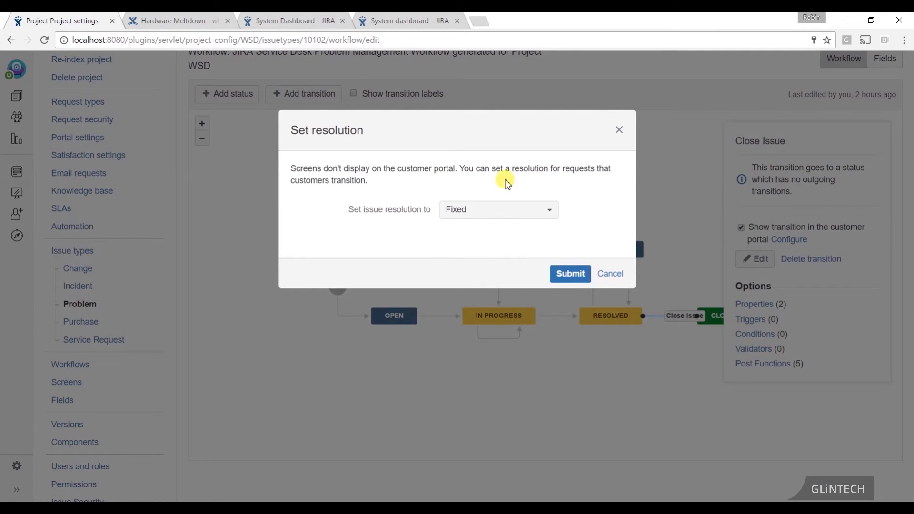
{"action": "left_click", "coordinate": [497, 209]}
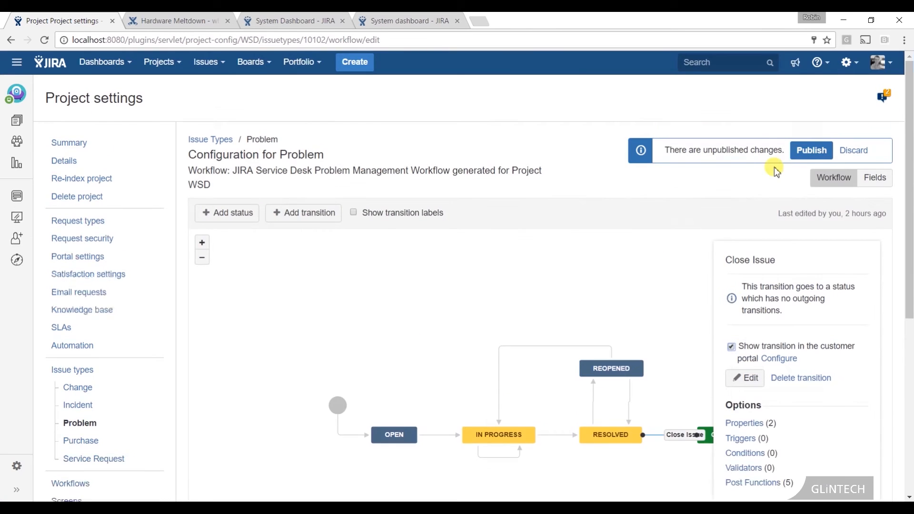
{"action": "left_click", "coordinate": [811, 149]}
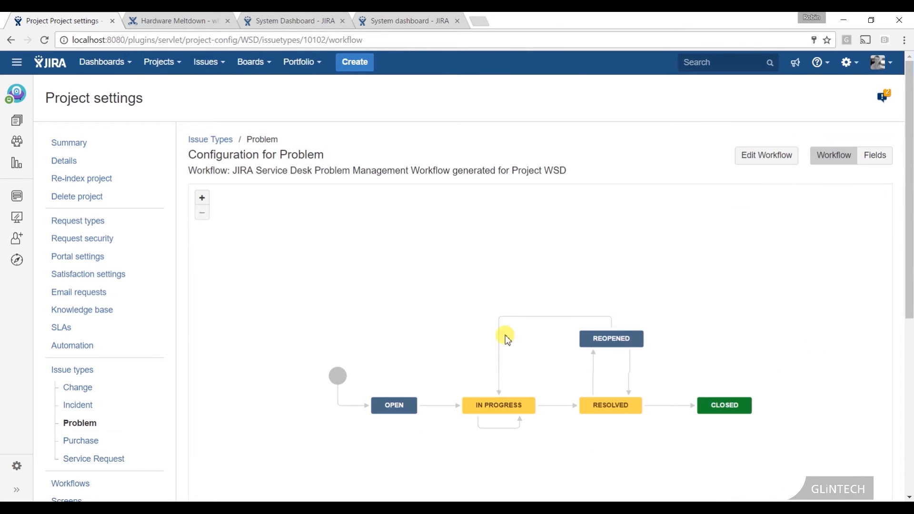
{"action": "mouse_move", "coordinate": [17, 196]}
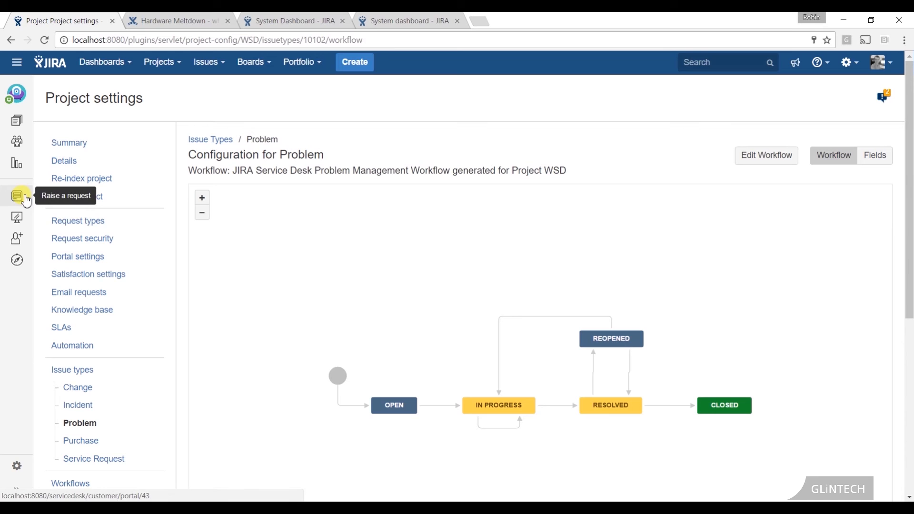
- From the portal, close request WSD-53 'My LAN login not working' so it shows Closed with Fixed
{"action": "left_click", "coordinate": [16, 195]}
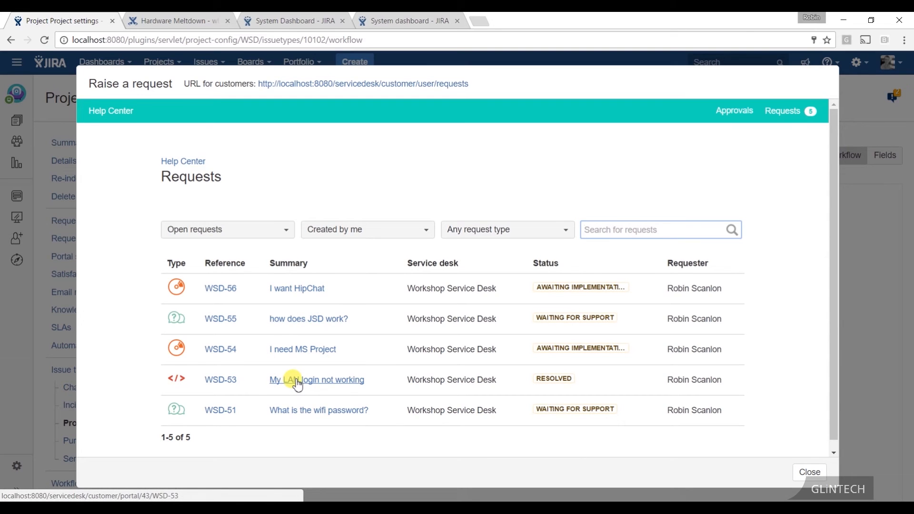
{"action": "left_click", "coordinate": [316, 380]}
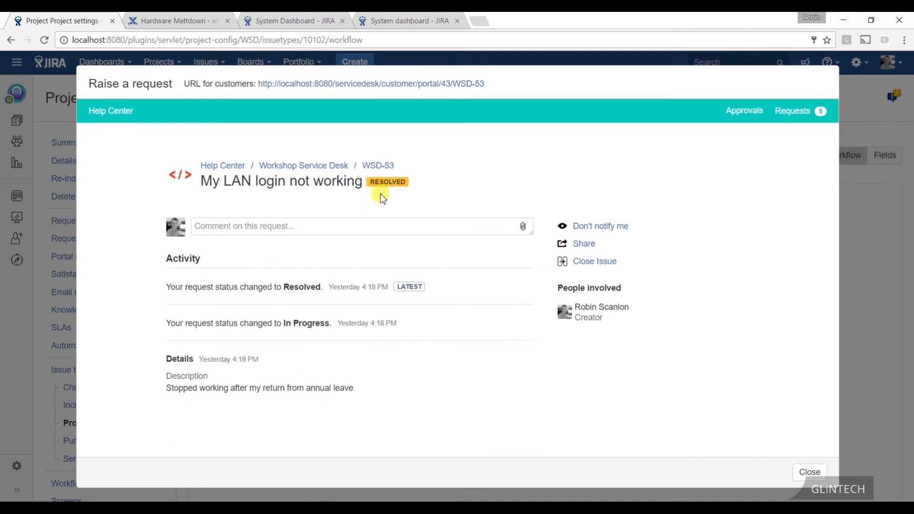
{"action": "mouse_move", "coordinate": [425, 219]}
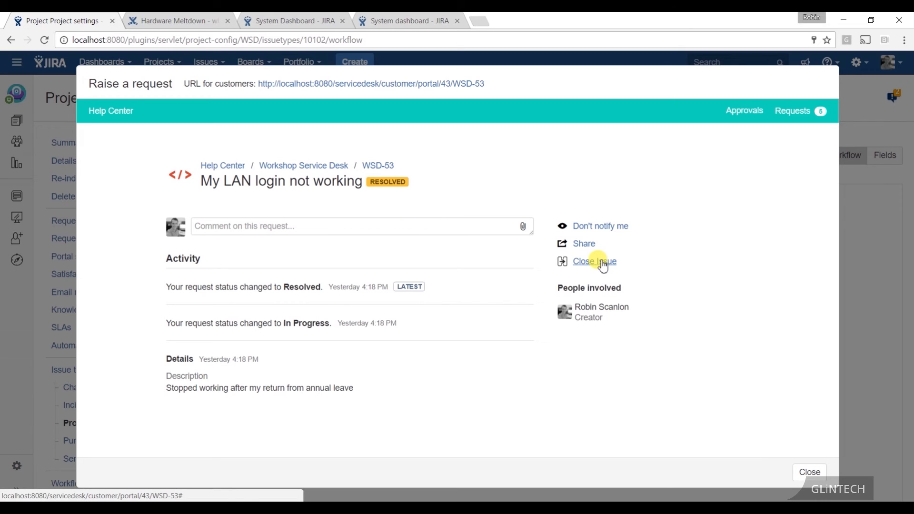
{"action": "left_click", "coordinate": [594, 261]}
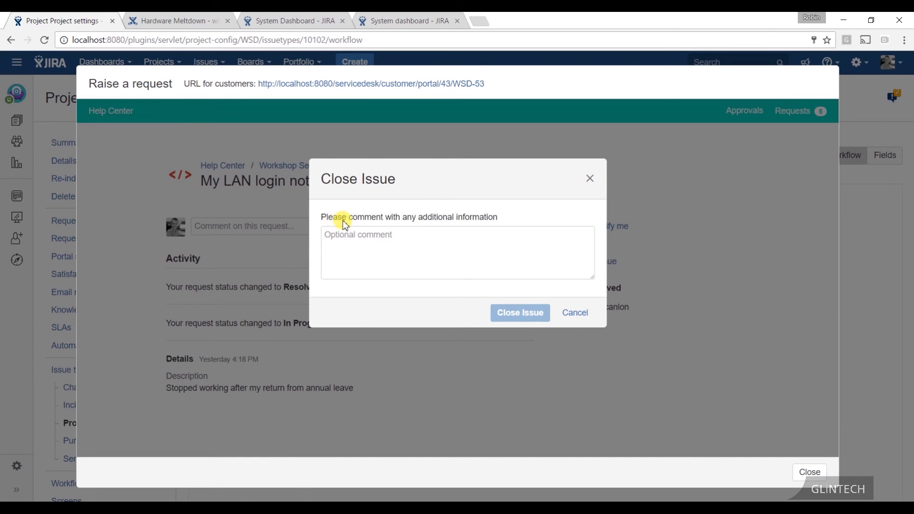
{"action": "left_click", "coordinate": [519, 313]}
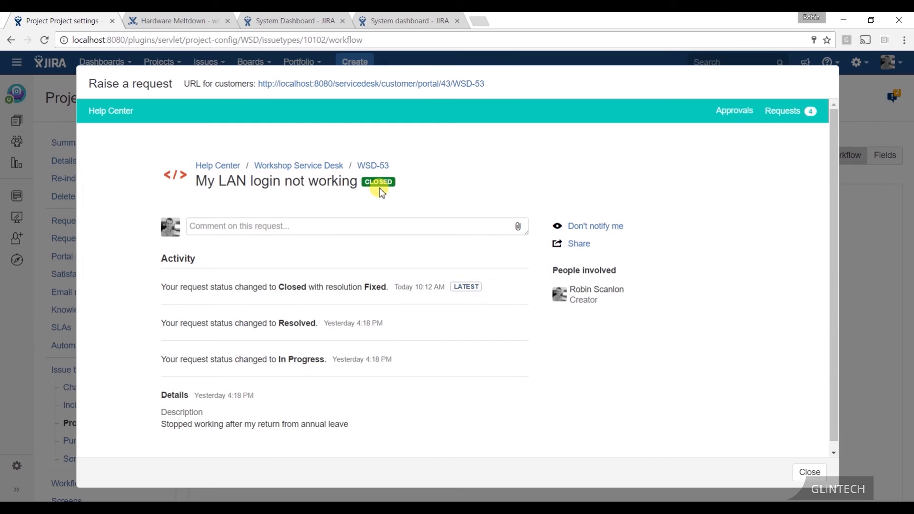